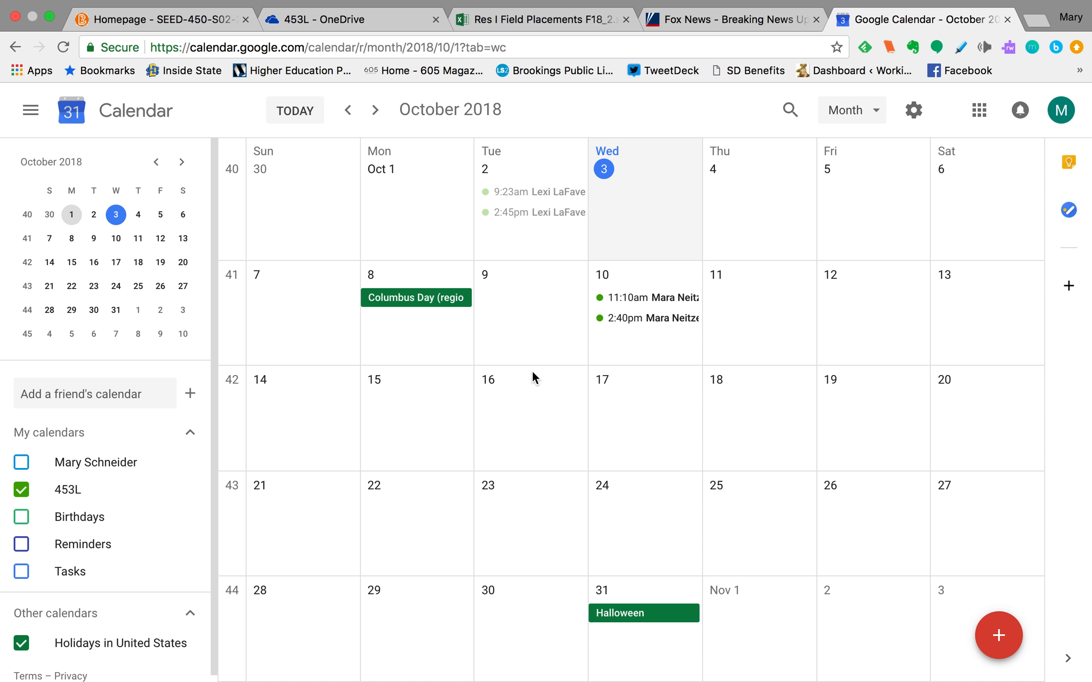
{"action": "mouse_move", "coordinate": [535, 406]}
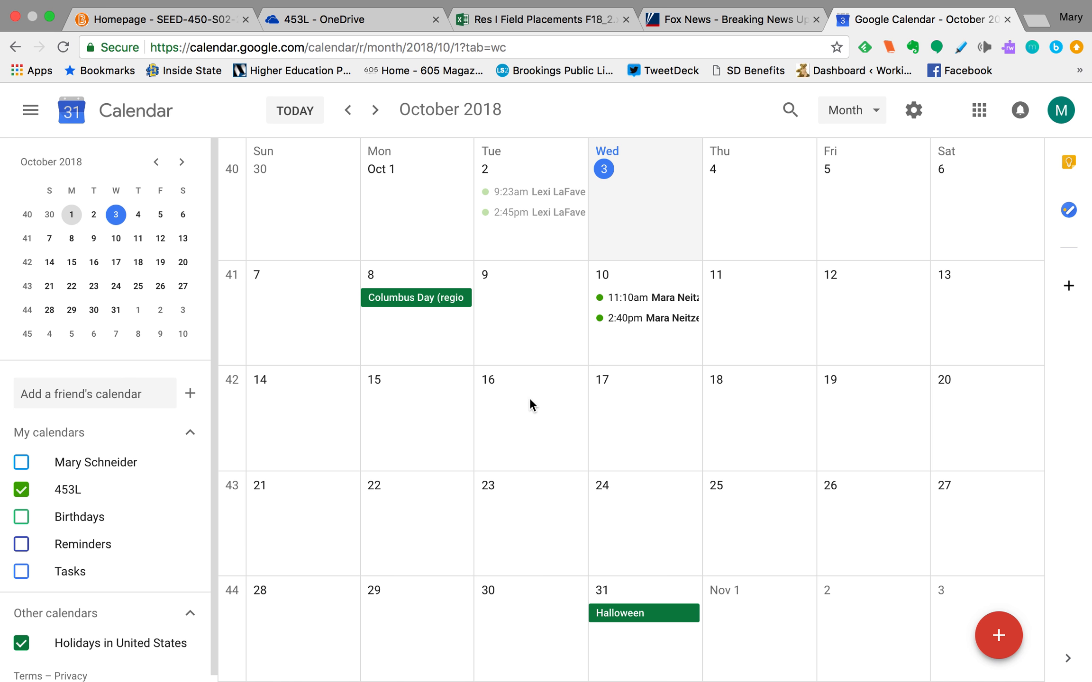
{"action": "left_click", "coordinate": [998, 635]}
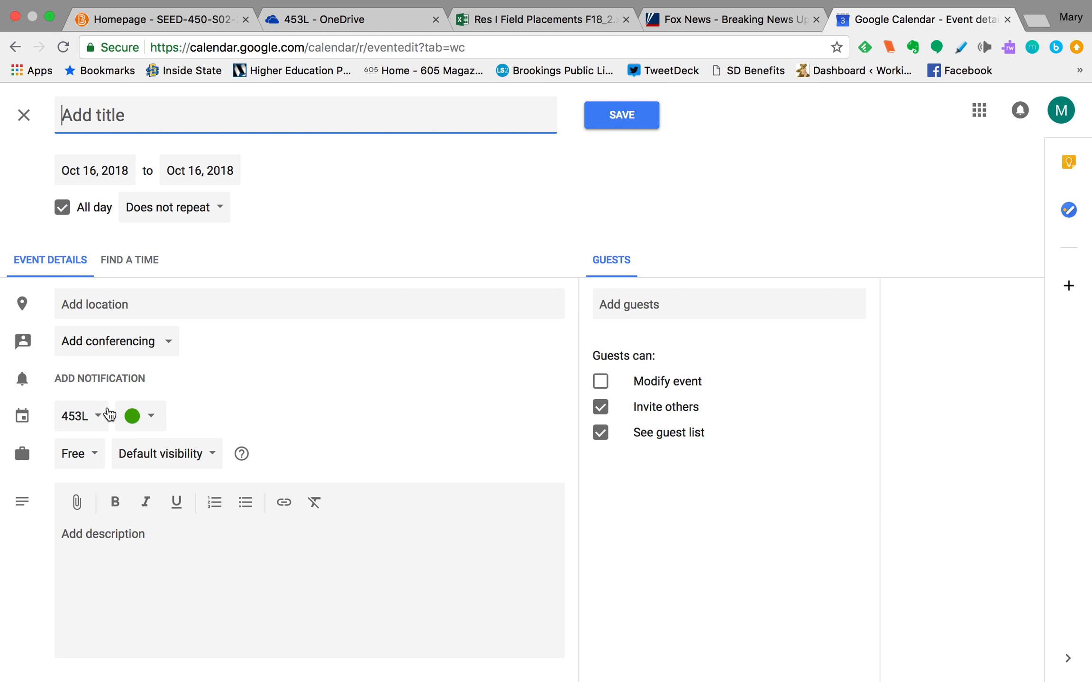
{"action": "mouse_move", "coordinate": [56, 409]}
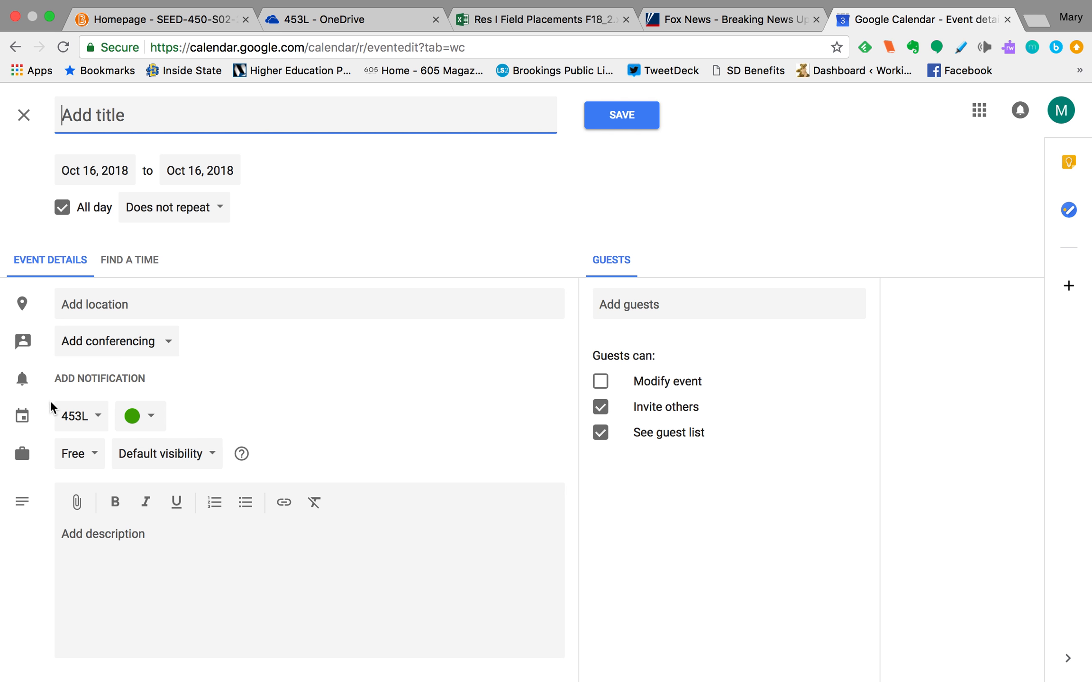
{"action": "mouse_move", "coordinate": [96, 426]}
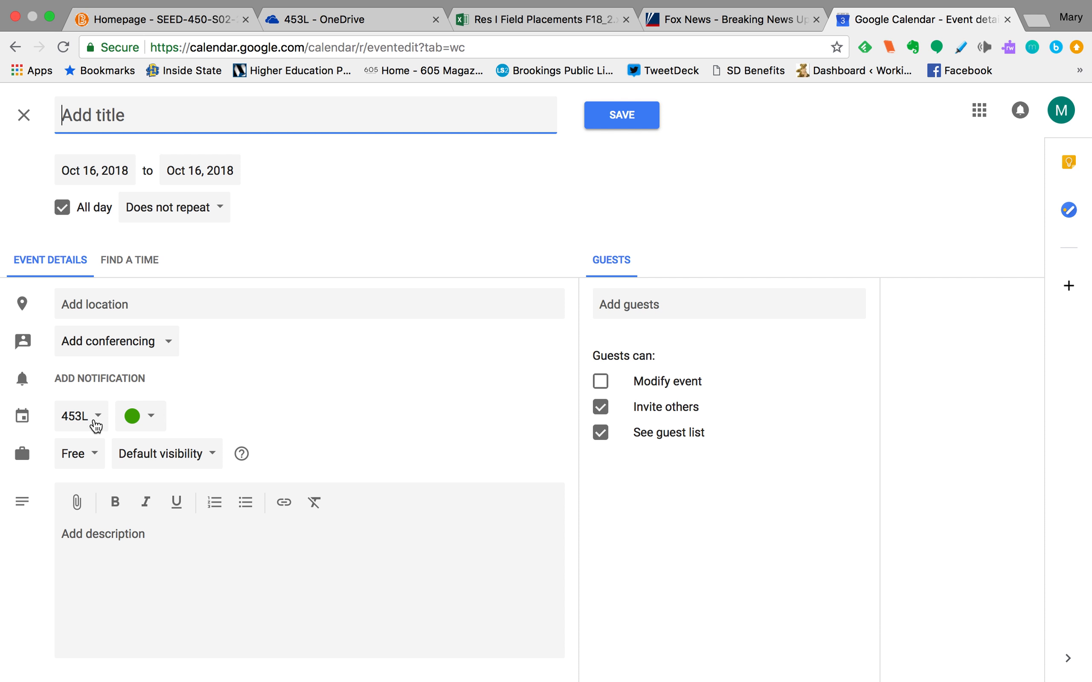
{"action": "left_click", "coordinate": [98, 378]}
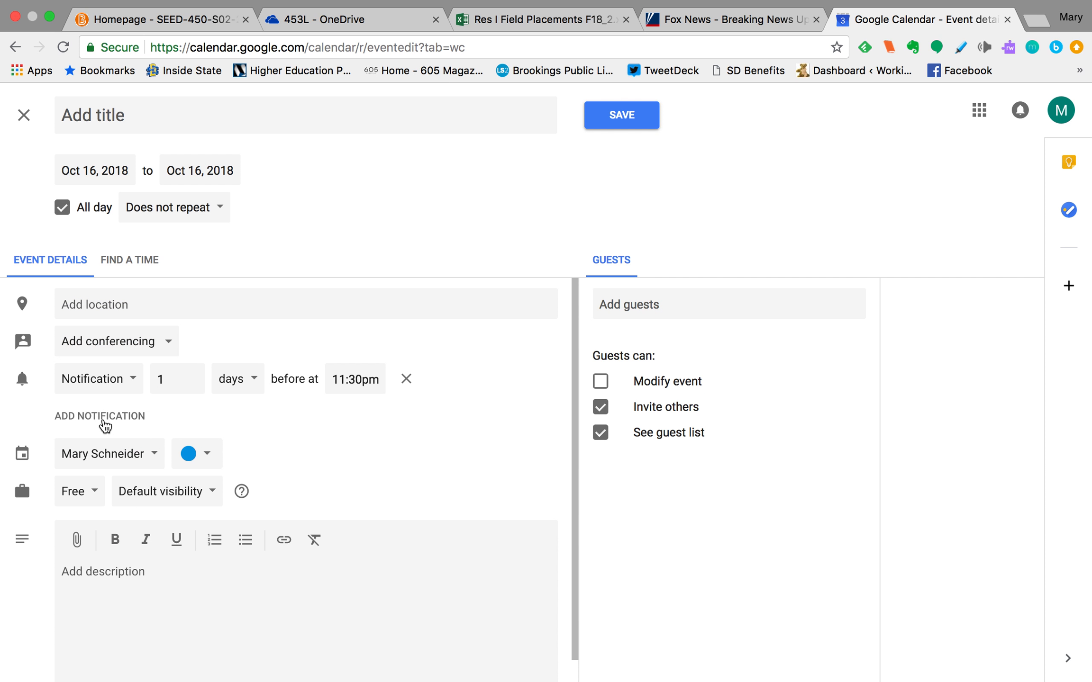
{"action": "mouse_move", "coordinate": [149, 460]}
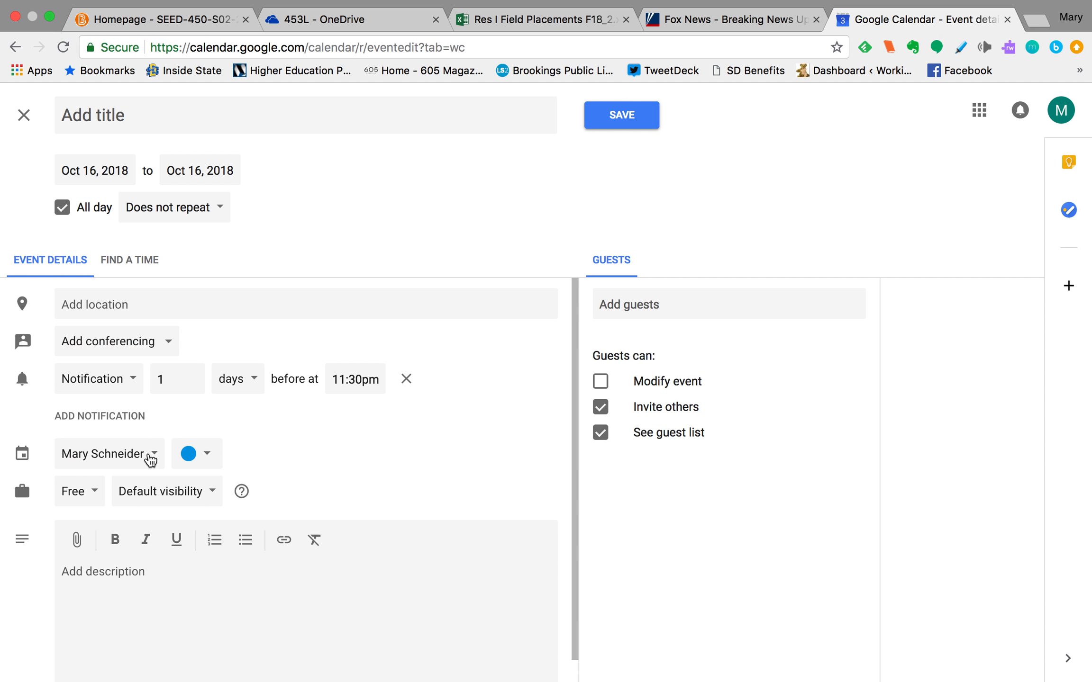
{"action": "left_click", "coordinate": [109, 453]}
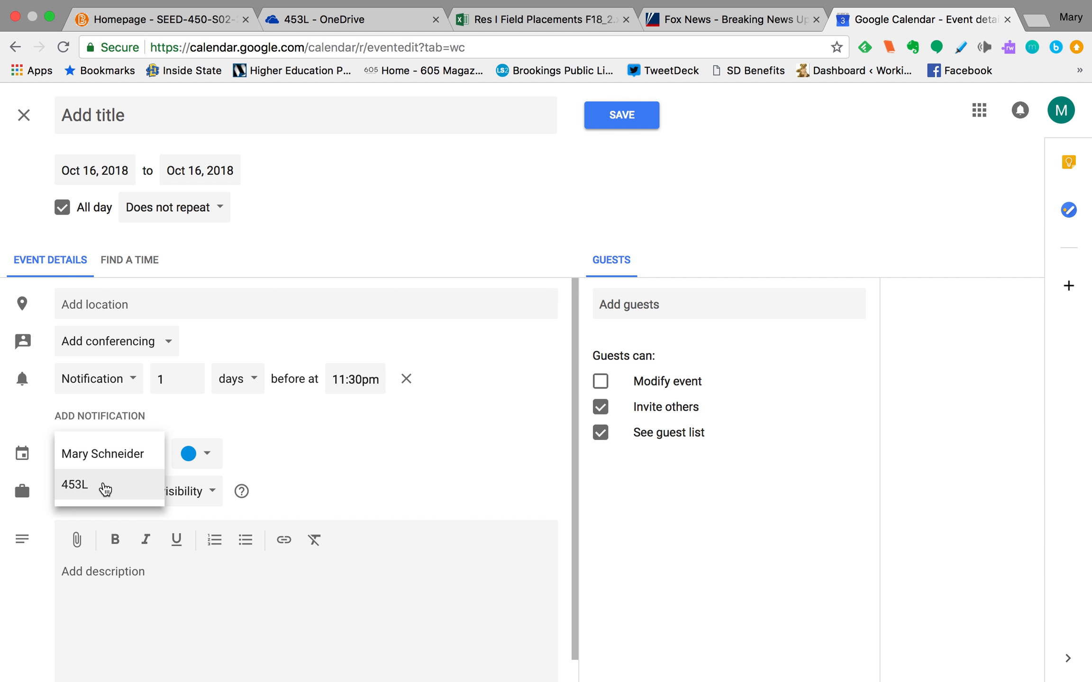
{"action": "left_click", "coordinate": [74, 485]}
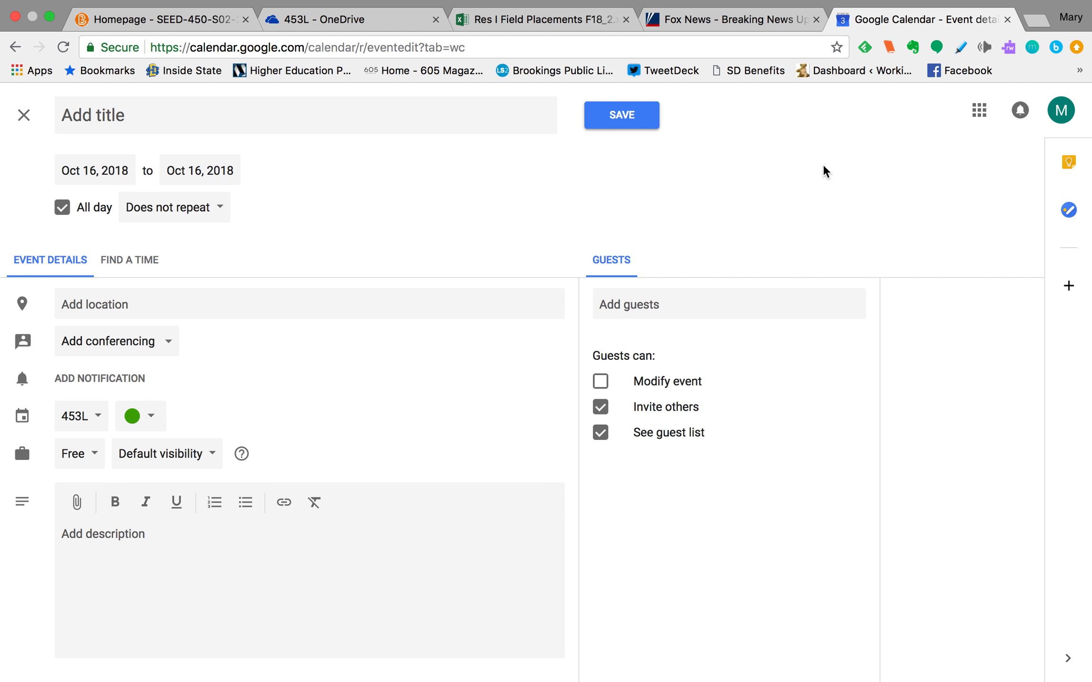
{"action": "left_click", "coordinate": [24, 114]}
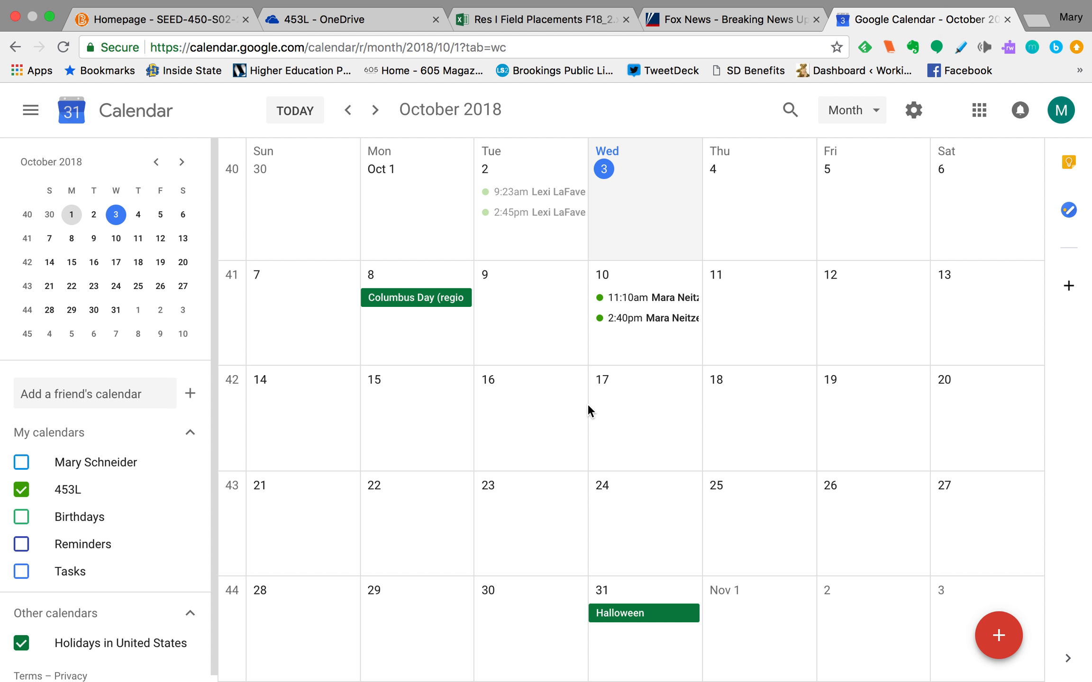
{"action": "mouse_move", "coordinate": [652, 327]}
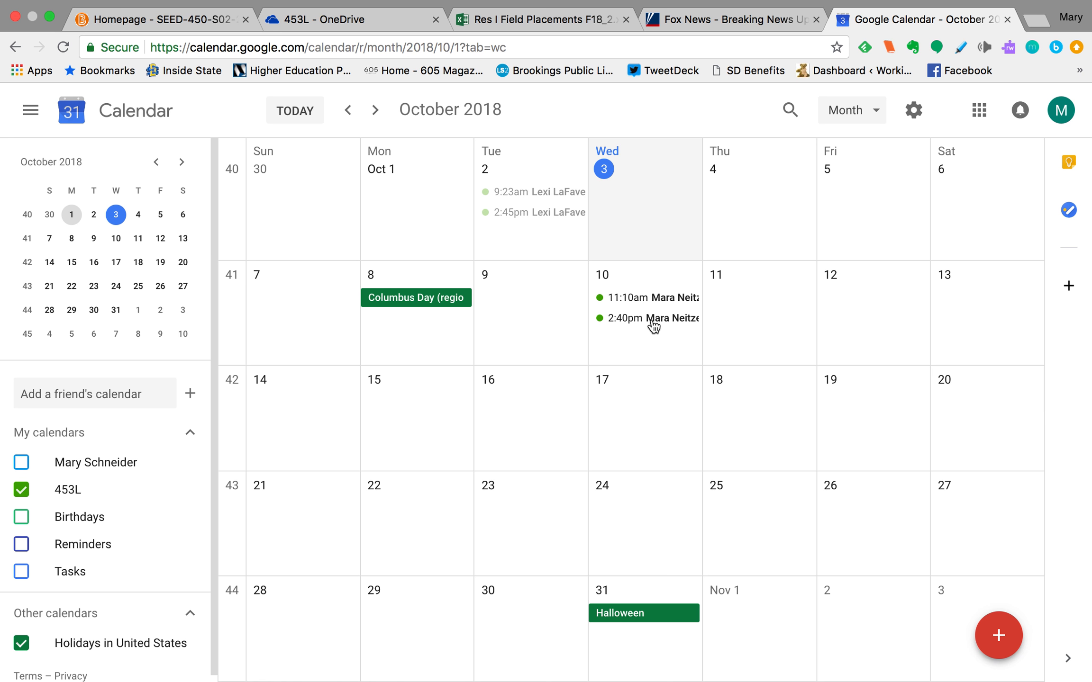
{"action": "left_click", "coordinate": [648, 317]}
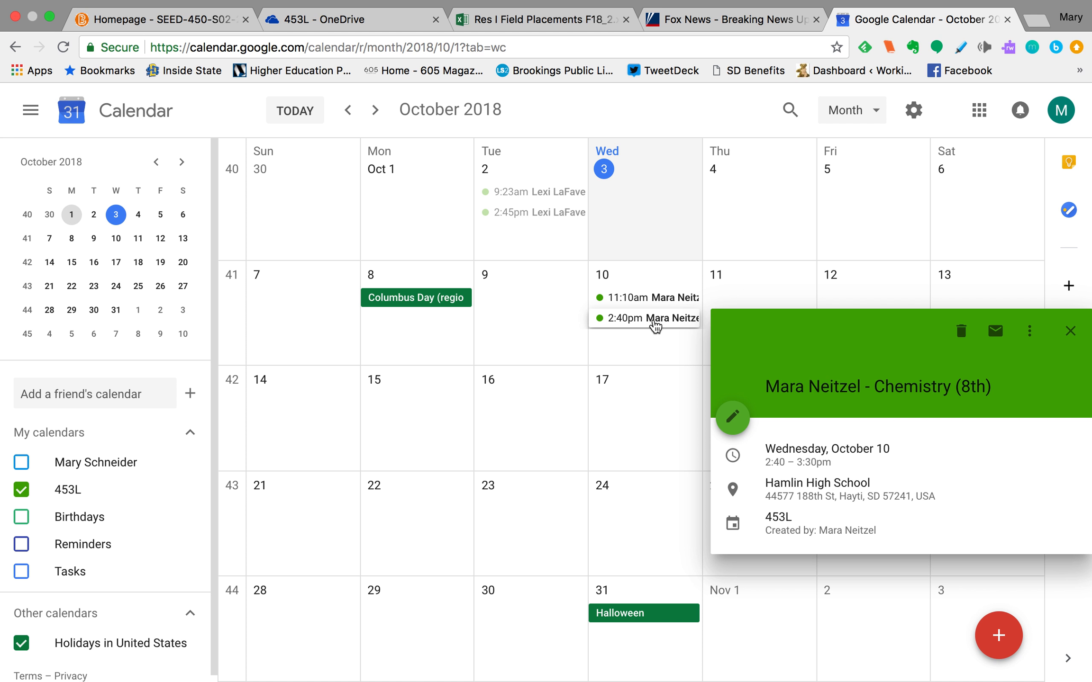
{"action": "left_click", "coordinate": [731, 418]}
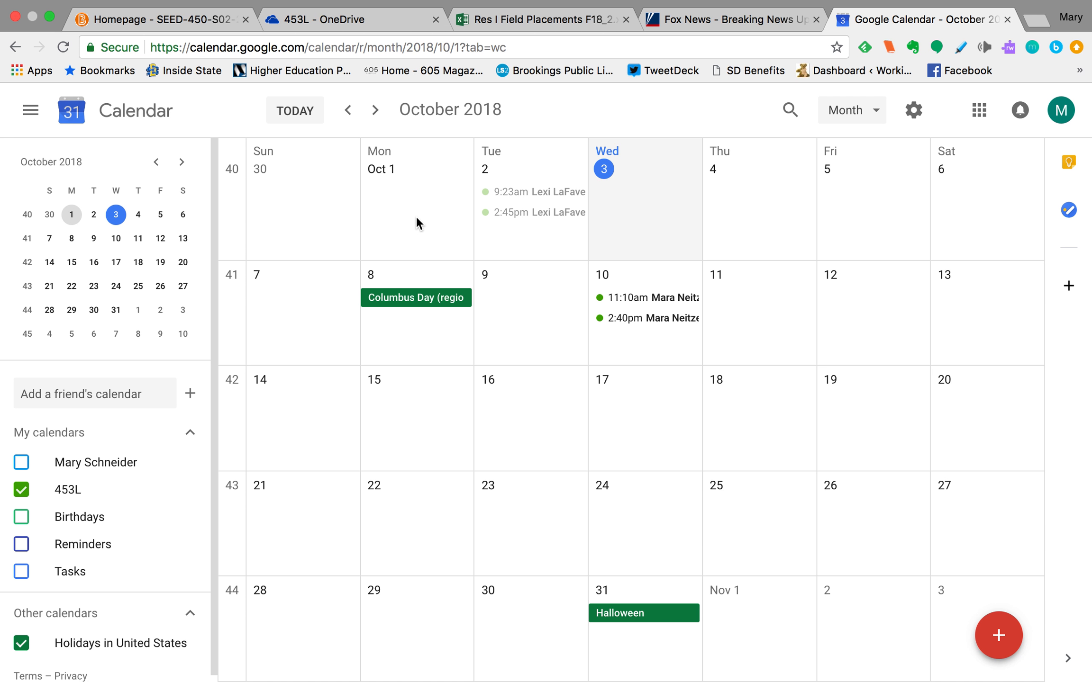
{"action": "mouse_move", "coordinate": [545, 200]}
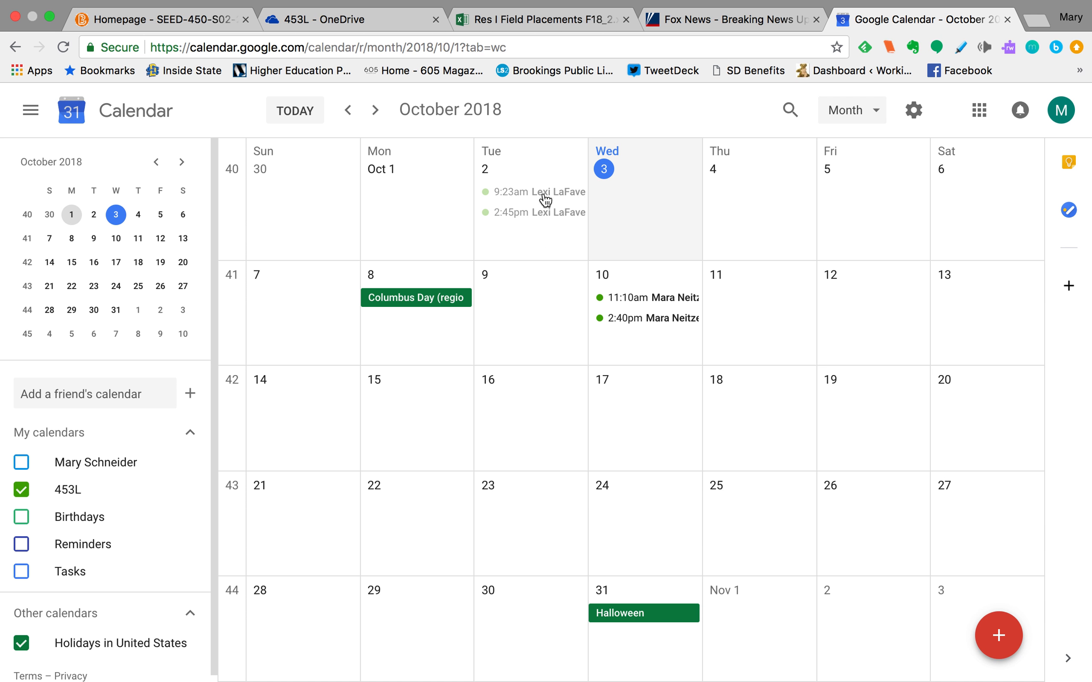
{"action": "mouse_move", "coordinate": [648, 303]}
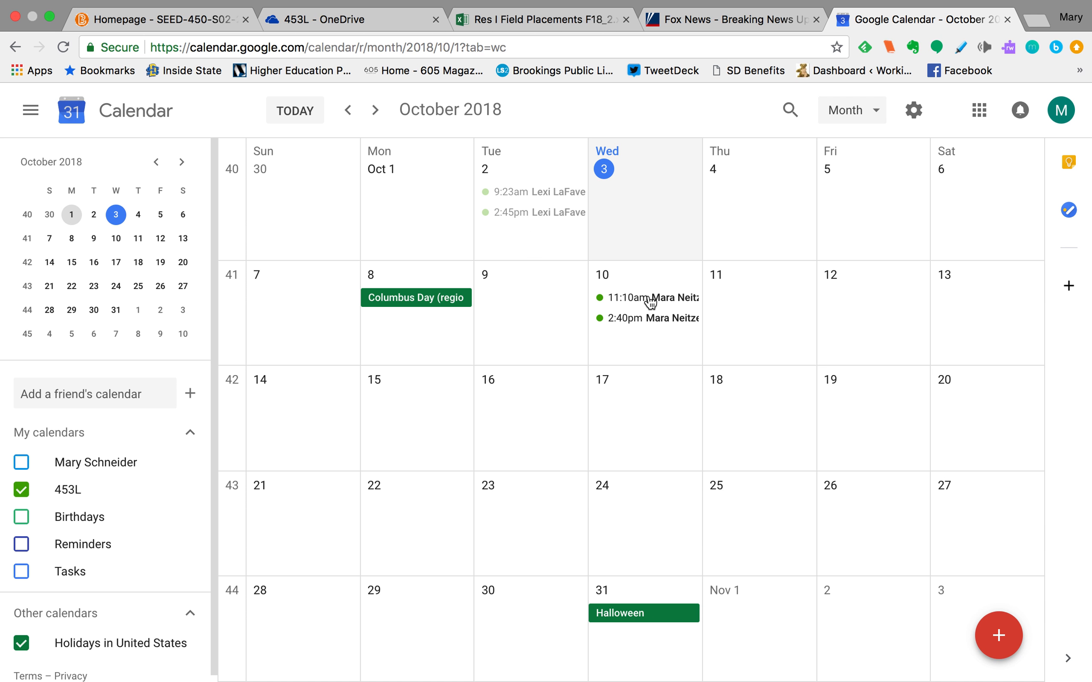